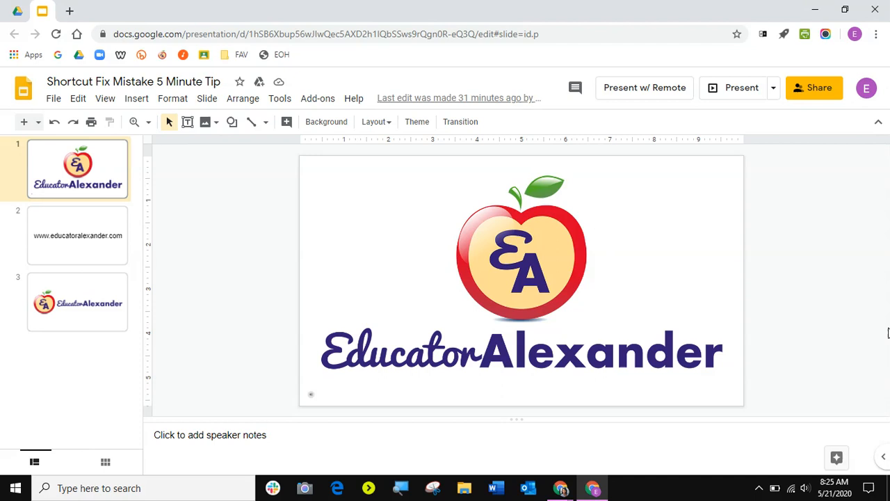
{"action": "mouse_move", "coordinate": [498, 51]}
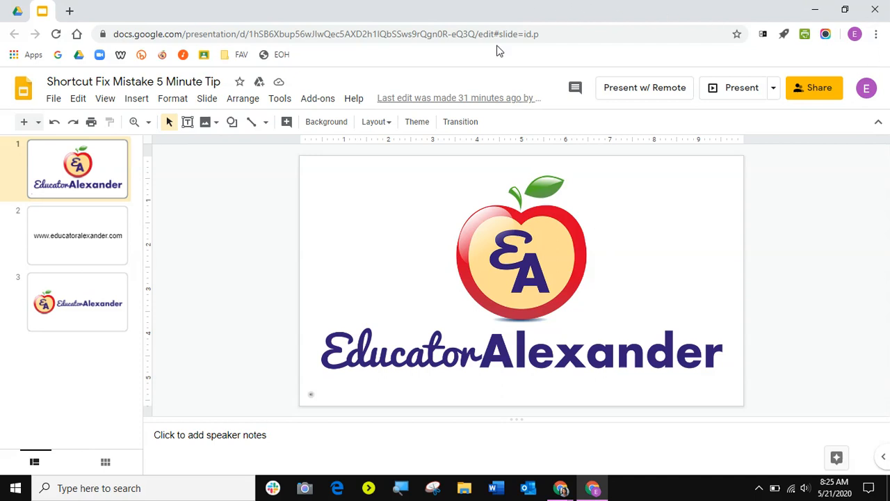
{"action": "mouse_move", "coordinate": [258, 81]}
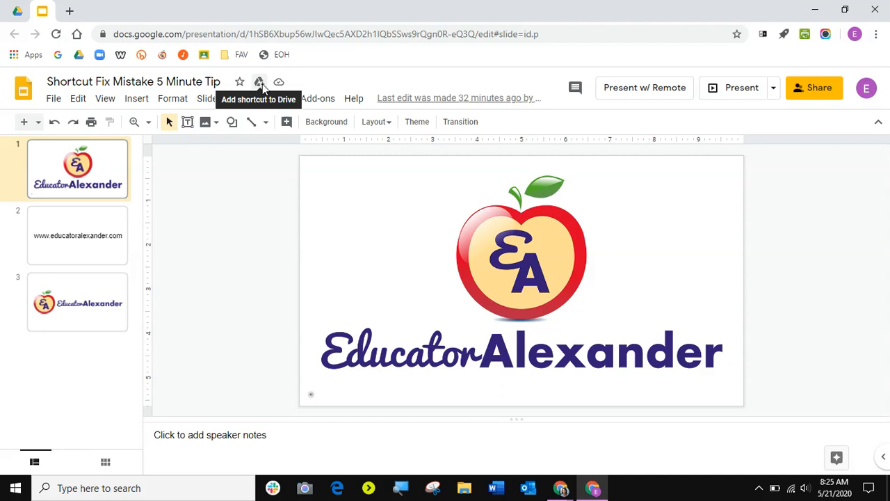
{"action": "mouse_move", "coordinate": [259, 82]}
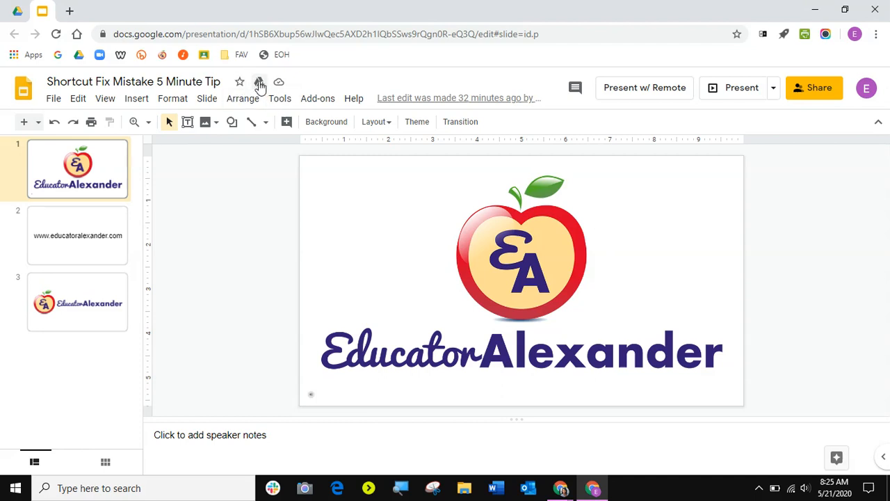
{"action": "mouse_move", "coordinate": [258, 83]}
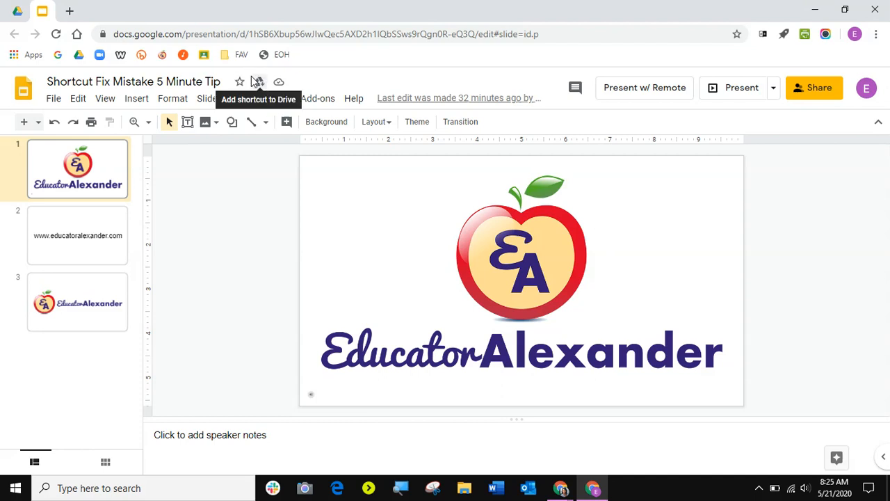
{"action": "mouse_move", "coordinate": [258, 84]}
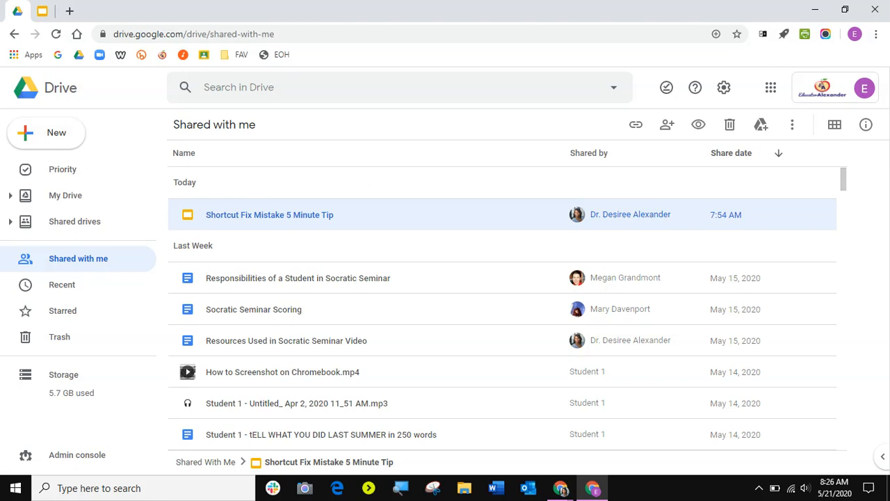
{"action": "mouse_move", "coordinate": [249, 230]}
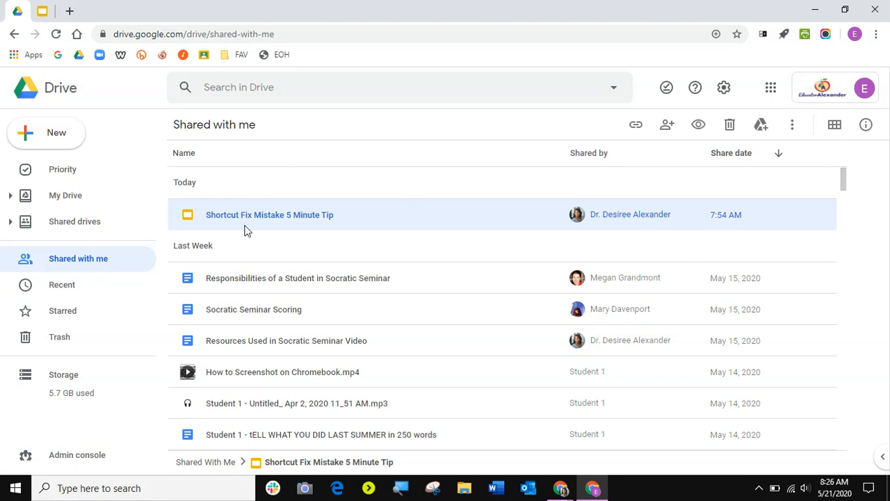
{"action": "mouse_move", "coordinate": [169, 131]}
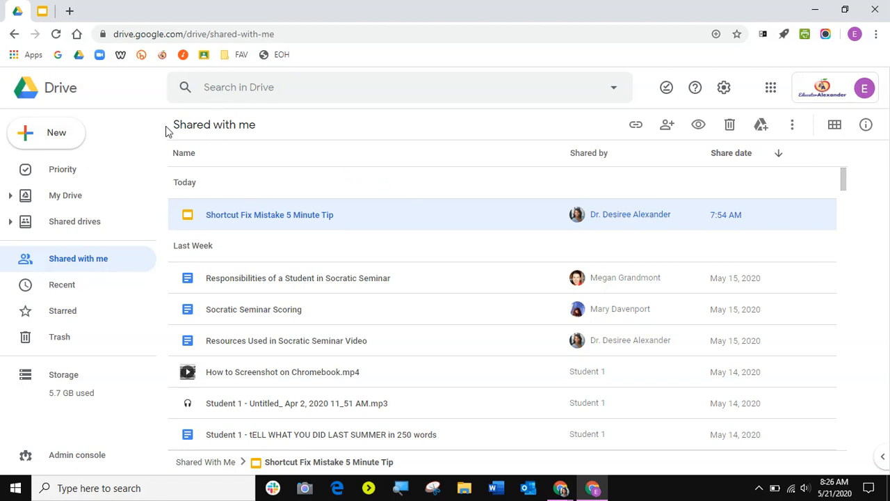
{"action": "mouse_move", "coordinate": [244, 219]}
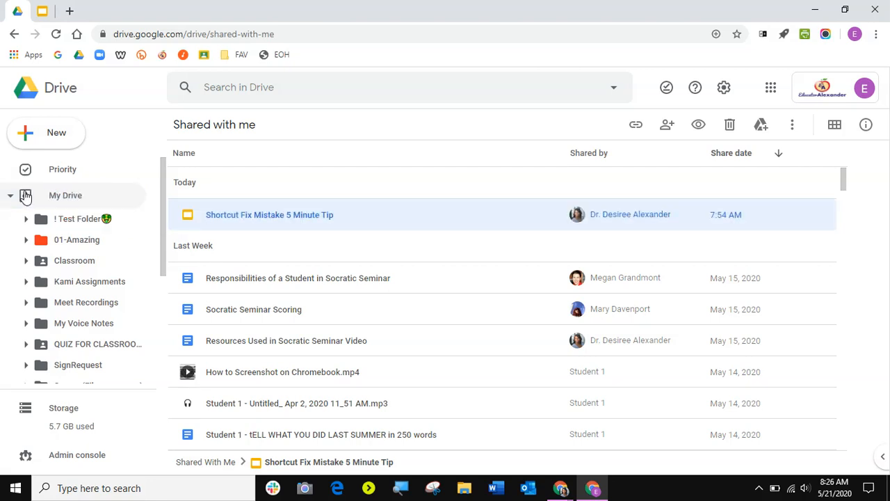
- Add the shared 'Shortcut Fix Mistake 5 Minute Tip' to My Drive and browse My Drive
{"action": "left_click", "coordinate": [761, 124]}
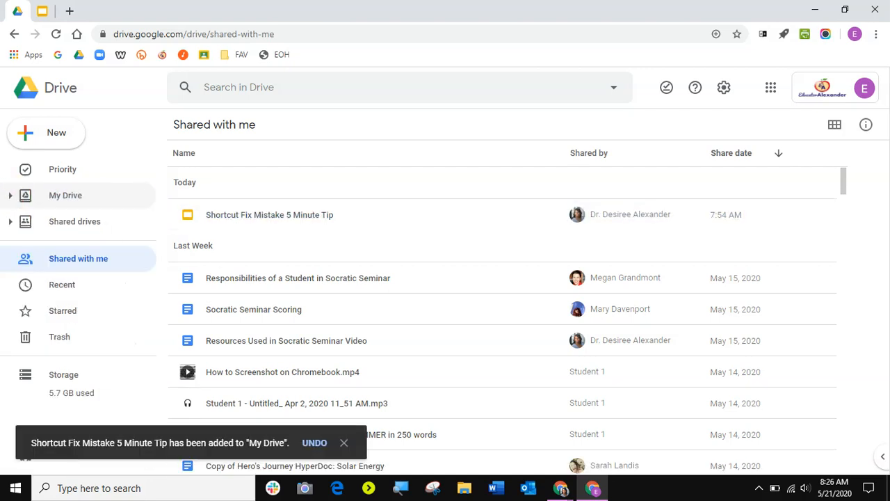
{"action": "left_click", "coordinate": [65, 195]}
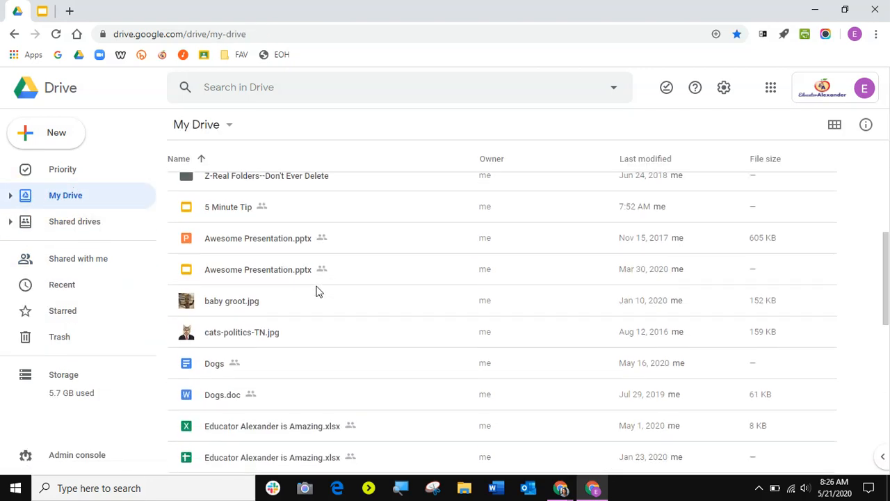
{"action": "scroll", "scroll_direction": "down", "scroll_amount": 3}
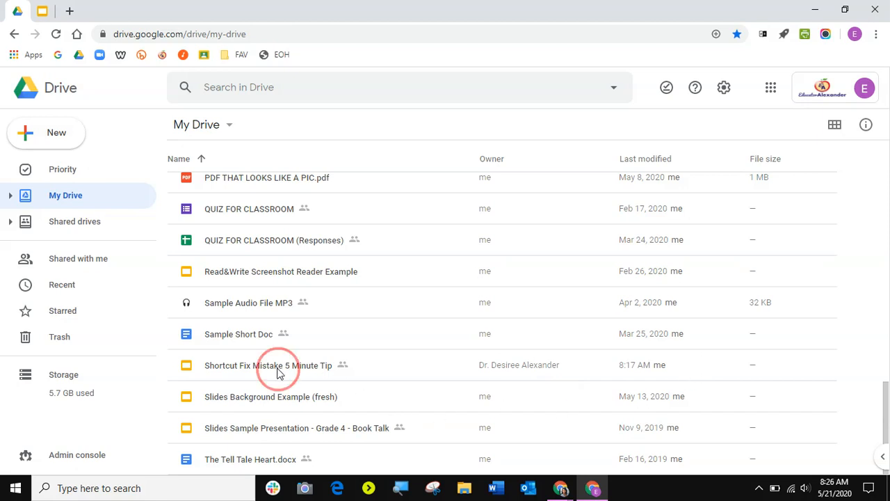
- Make a copy of 'Shortcut Fix Mistake 5 Minute Tip' from its right-click menu
{"action": "right_click", "coordinate": [268, 365]}
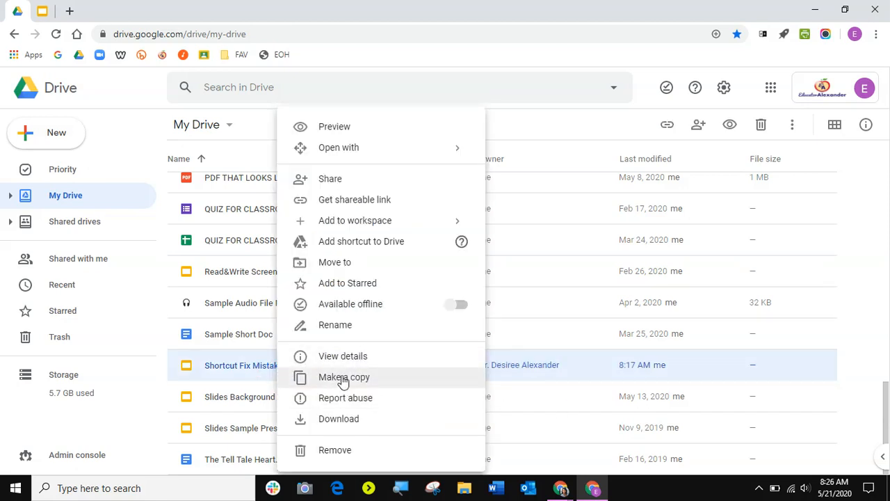
{"action": "left_click", "coordinate": [343, 376]}
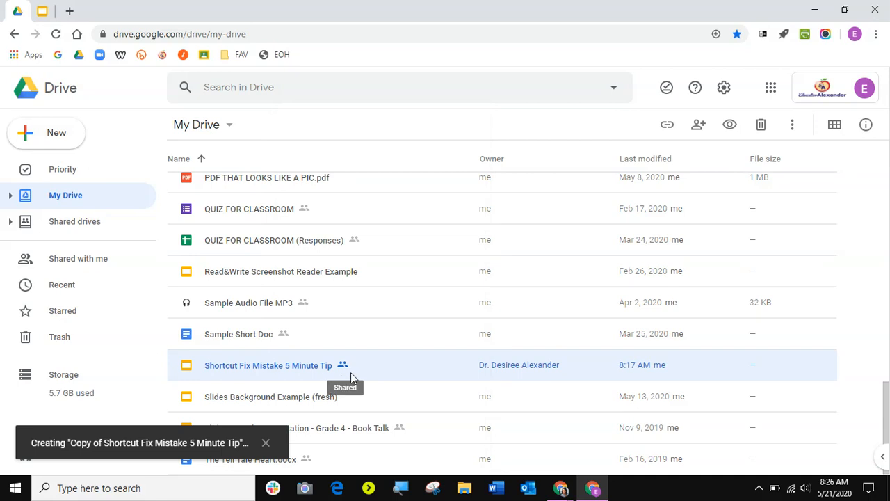
{"action": "mouse_move", "coordinate": [207, 374]}
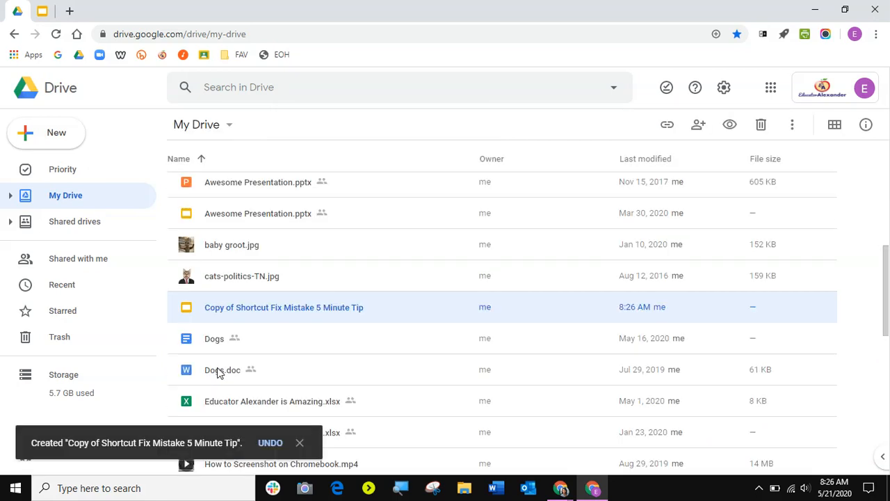
{"action": "mouse_move", "coordinate": [487, 315]}
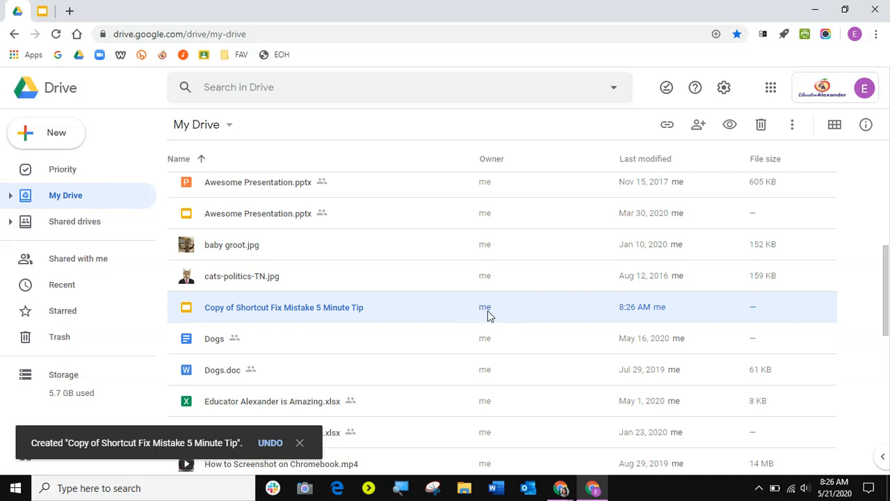
{"action": "mouse_move", "coordinate": [485, 311]}
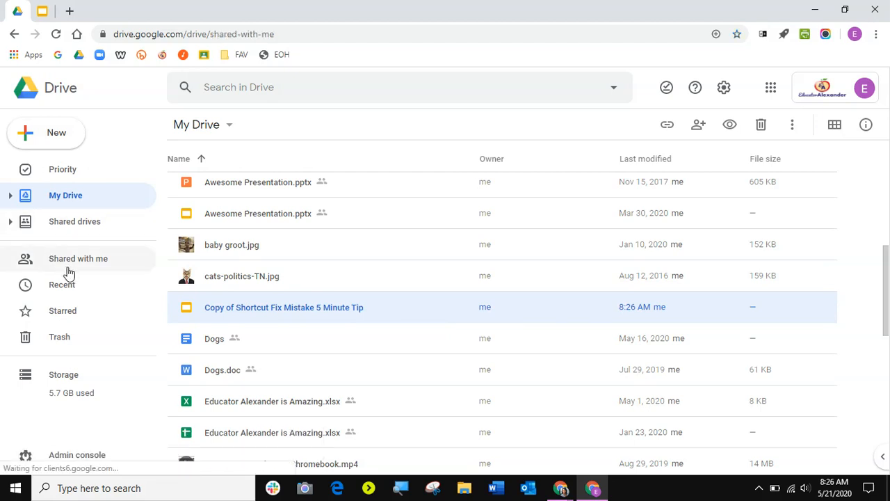
- Open 'Shortcut Fix Mistake 5 Minute Tip' from Shared with me in Slides
{"action": "left_click", "coordinate": [77, 258]}
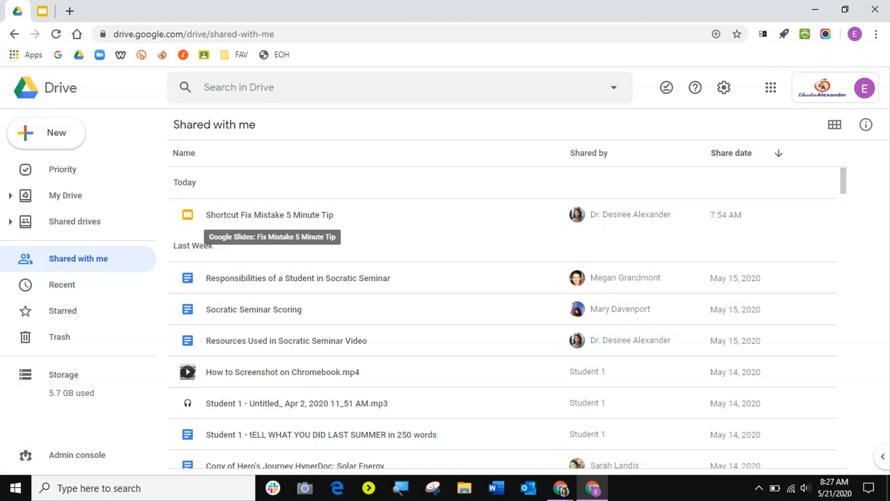
{"action": "mouse_move", "coordinate": [290, 231]}
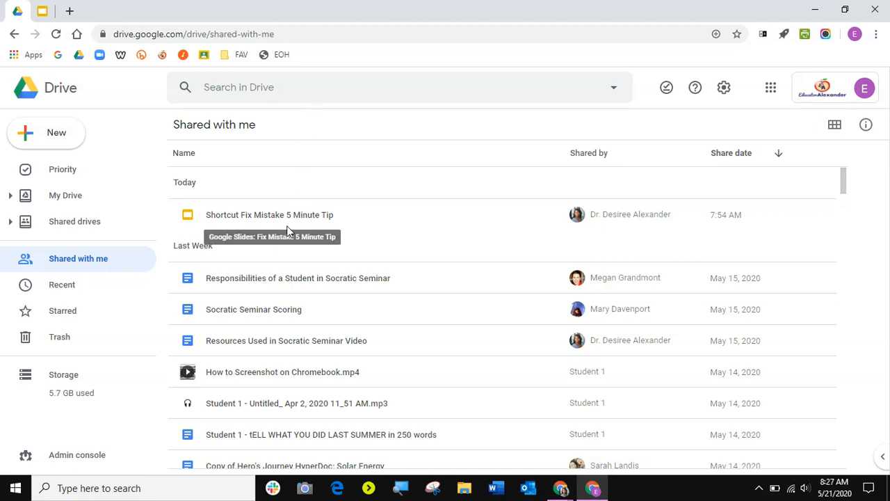
{"action": "double_click", "coordinate": [270, 214]}
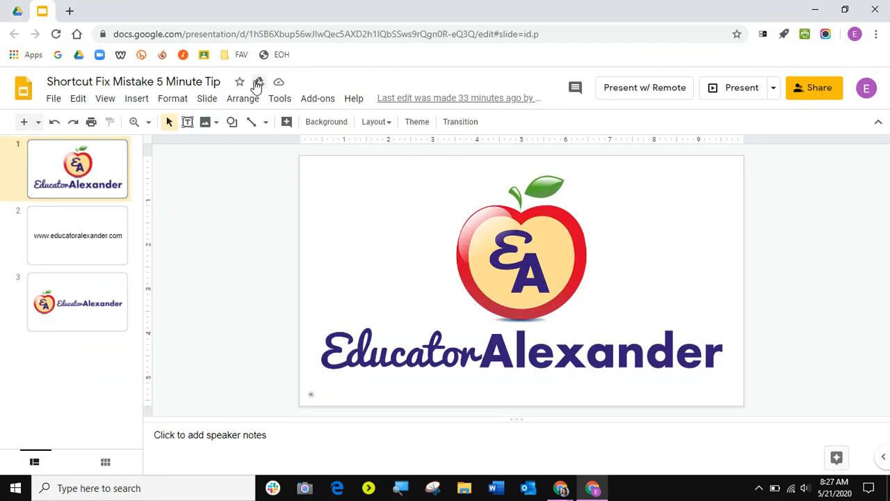
{"action": "mouse_move", "coordinate": [258, 82]}
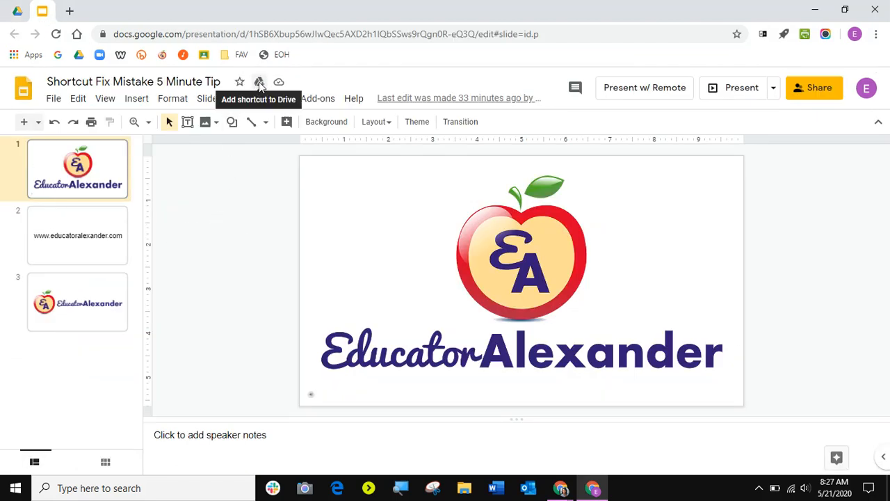
- View the Add shortcut to Drive location panel, then return to the Drive tab
{"action": "left_click", "coordinate": [259, 81]}
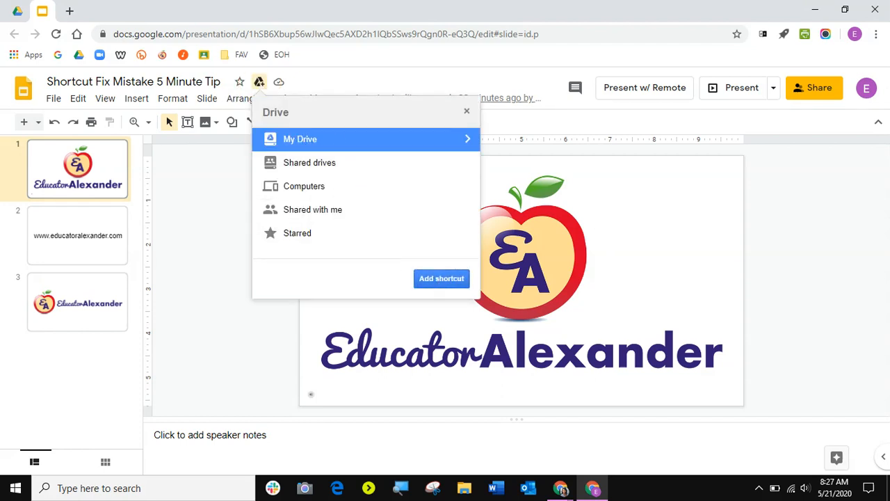
{"action": "left_click", "coordinate": [442, 279]}
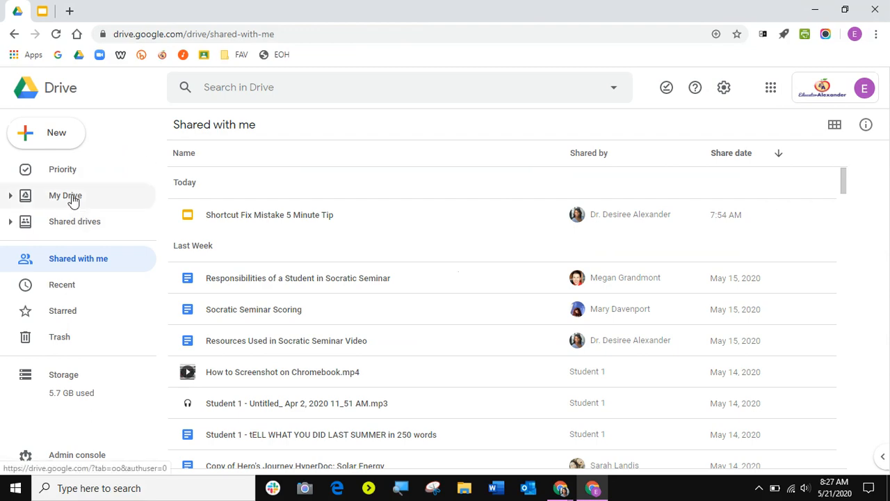
- Scroll My Drive down to the 'Shortcut Fix Mistake 5 Minute Tip' shortcut
{"action": "left_click", "coordinate": [65, 196]}
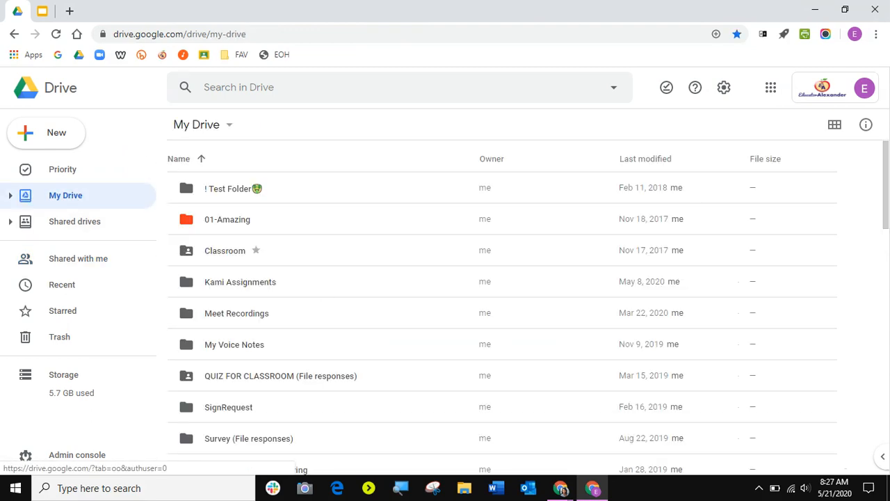
{"action": "scroll", "scroll_direction": "down", "scroll_amount": 3}
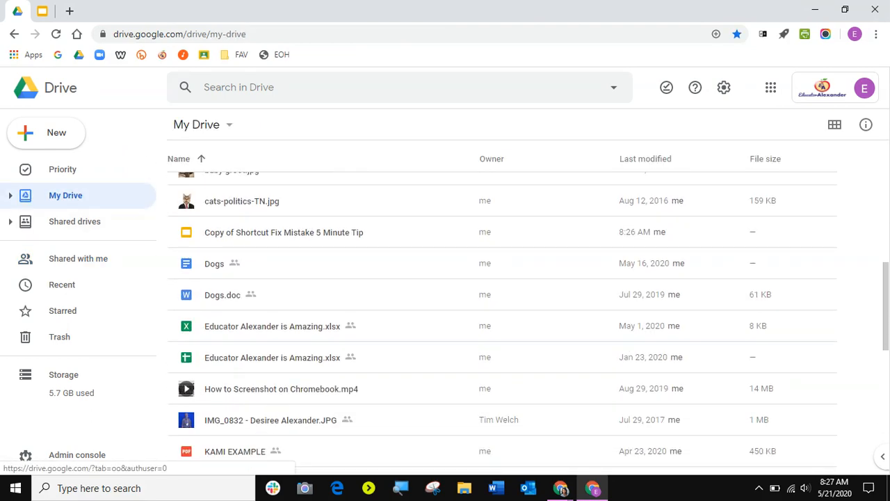
{"action": "scroll", "scroll_direction": "down", "scroll_amount": 3}
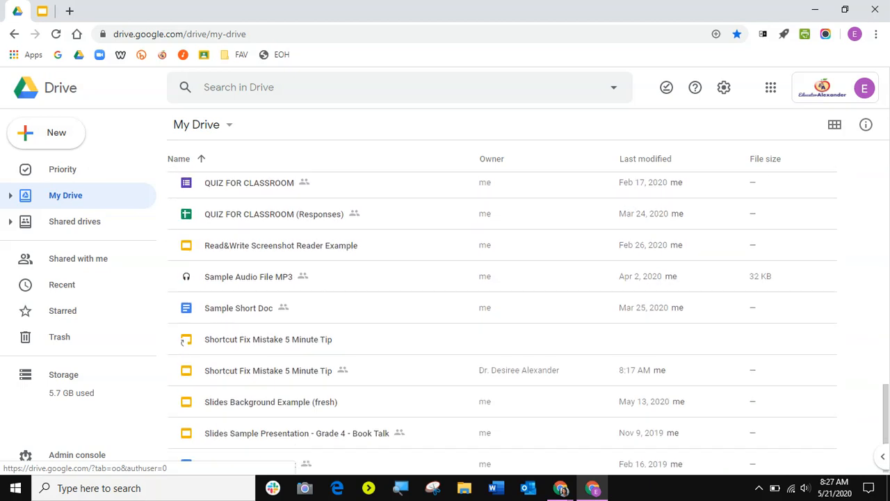
{"action": "scroll", "scroll_direction": "down", "scroll_amount": 3}
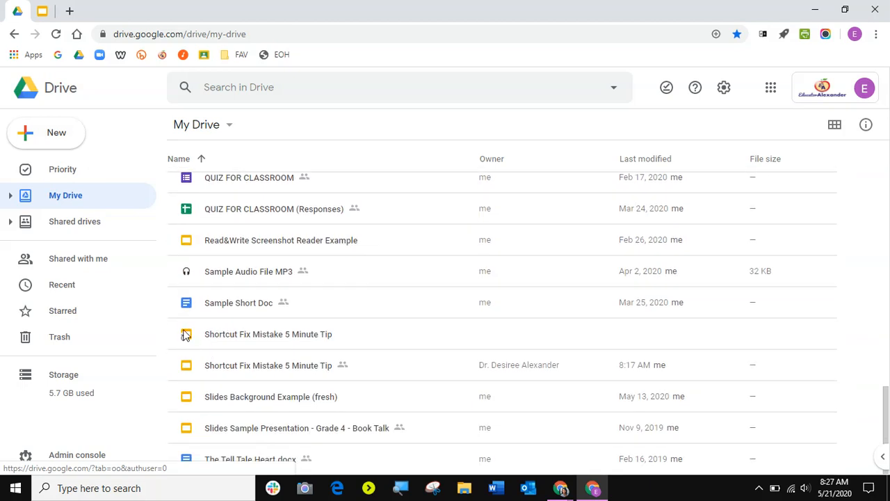
{"action": "mouse_move", "coordinate": [192, 364]}
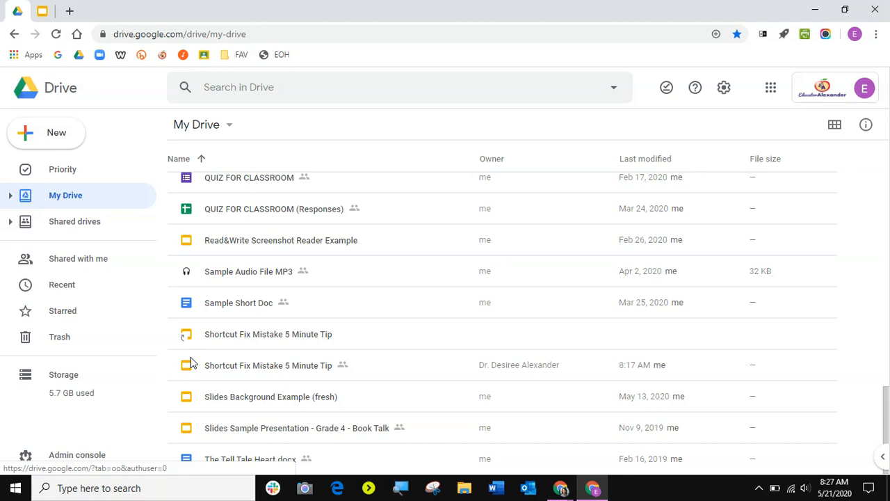
{"action": "mouse_move", "coordinate": [194, 333]}
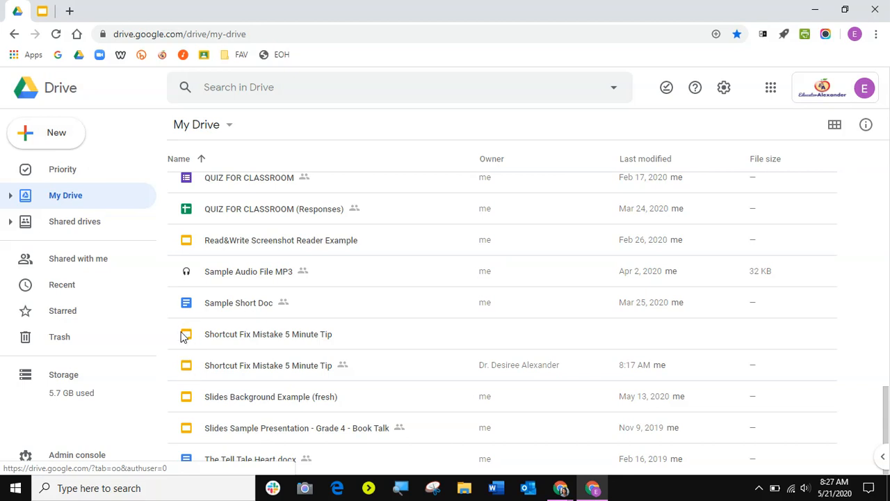
{"action": "mouse_move", "coordinate": [187, 344]}
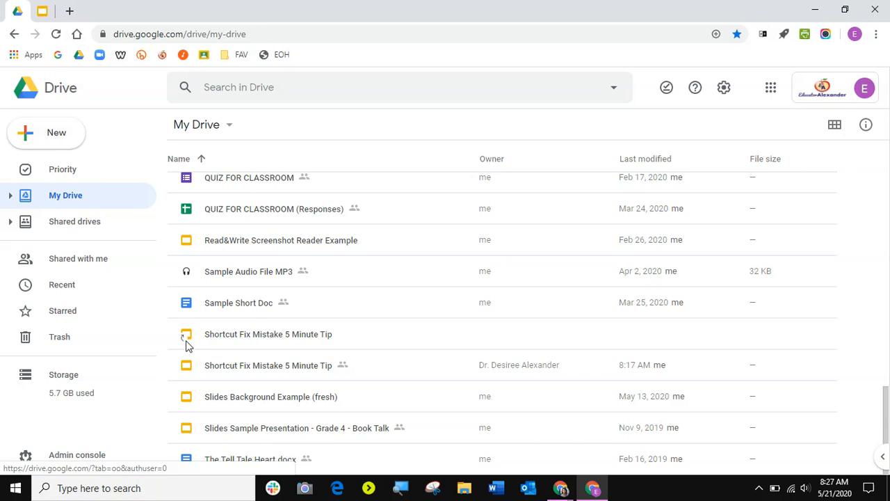
{"action": "mouse_move", "coordinate": [700, 350]}
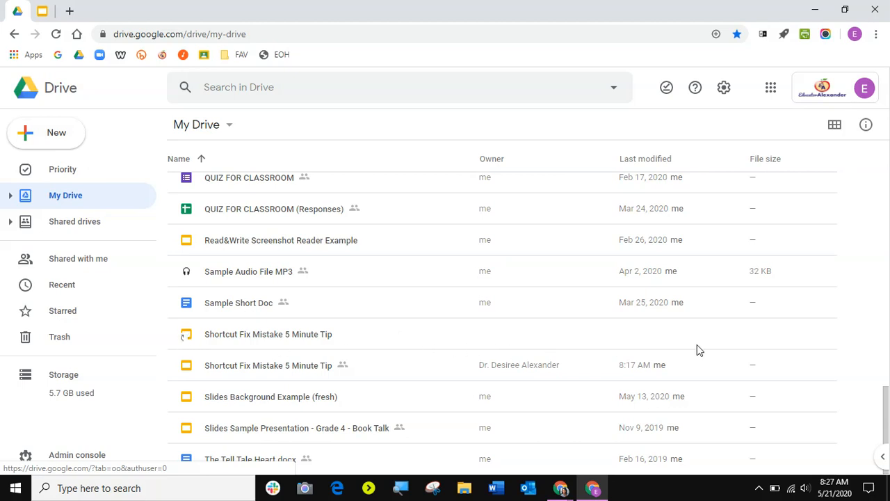
{"action": "mouse_move", "coordinate": [789, 342]}
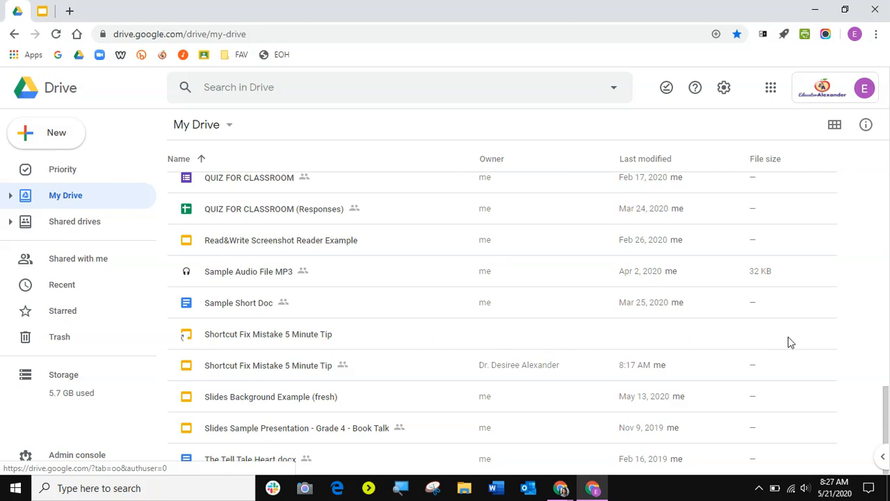
{"action": "mouse_move", "coordinate": [433, 309]}
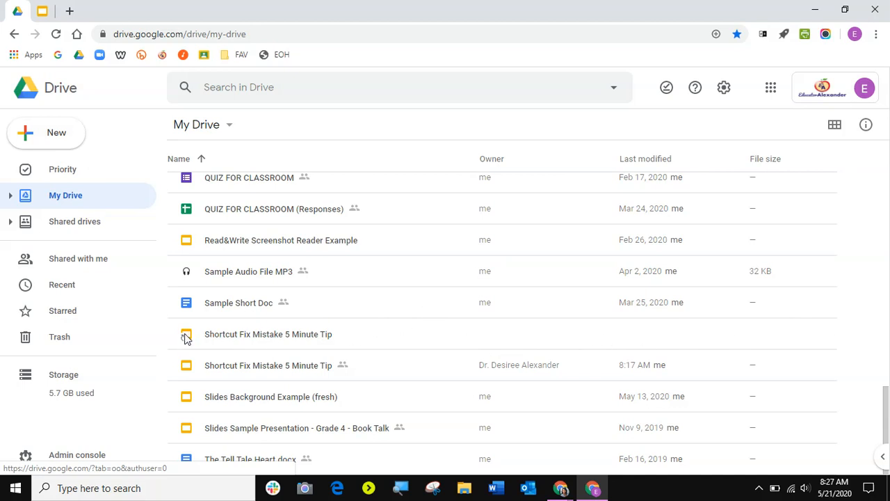
{"action": "mouse_move", "coordinate": [186, 334]}
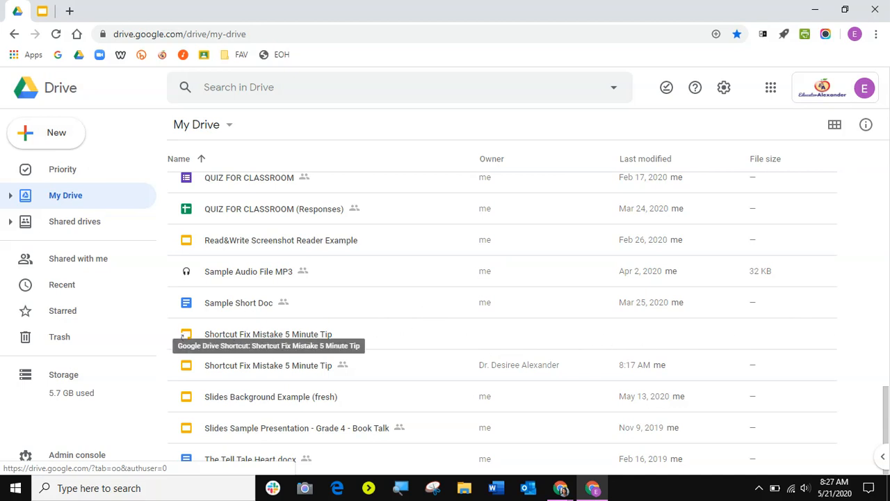
{"action": "mouse_move", "coordinate": [222, 339]}
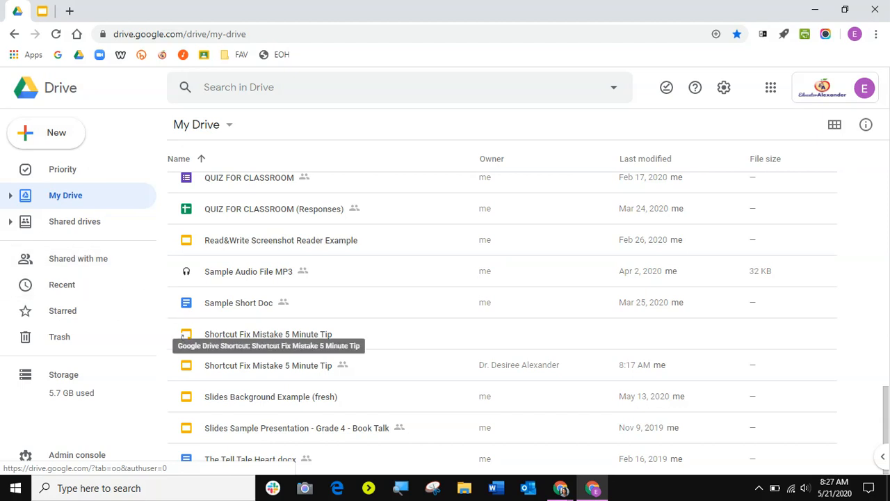
{"action": "mouse_move", "coordinate": [209, 336]}
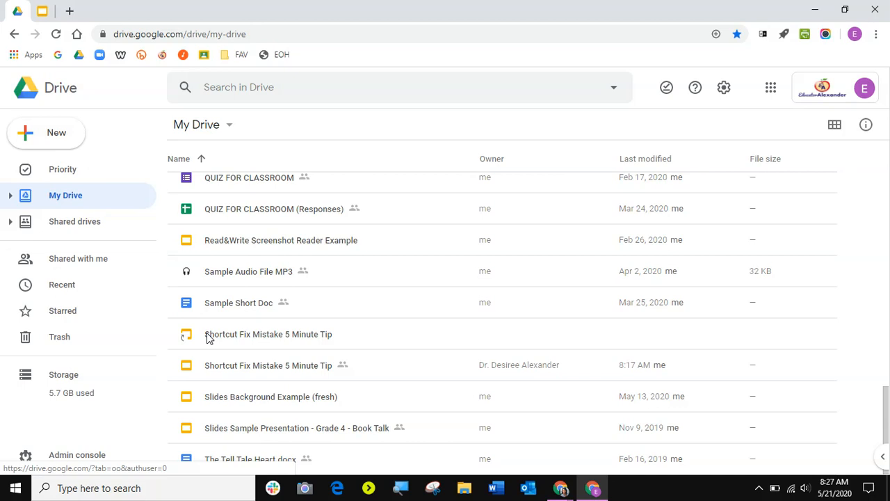
{"action": "mouse_move", "coordinate": [247, 338]}
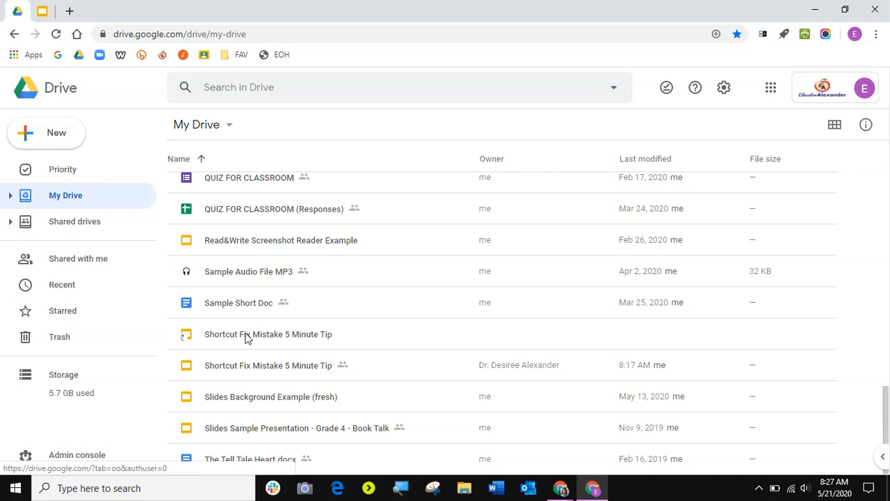
{"action": "mouse_move", "coordinate": [236, 338]}
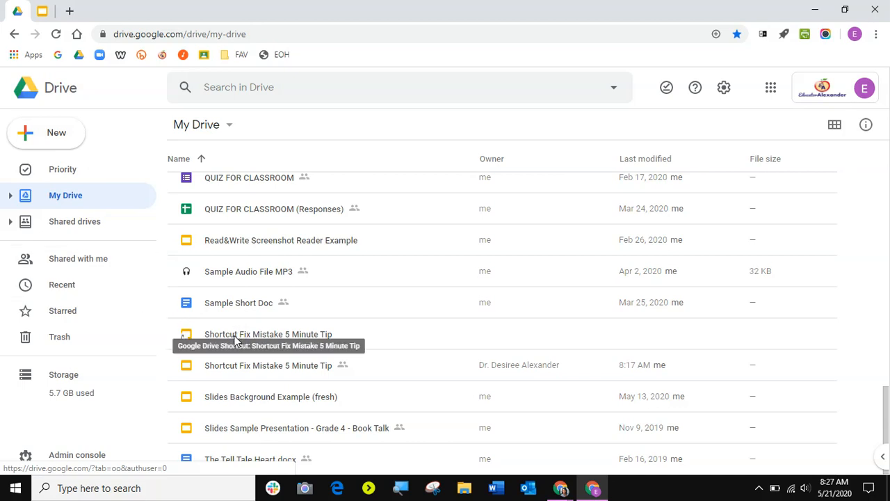
- Make a copy of the 'Shortcut Fix Mistake 5 Minute Tip' shortcut via its right-click menu
{"action": "right_click", "coordinate": [267, 334]}
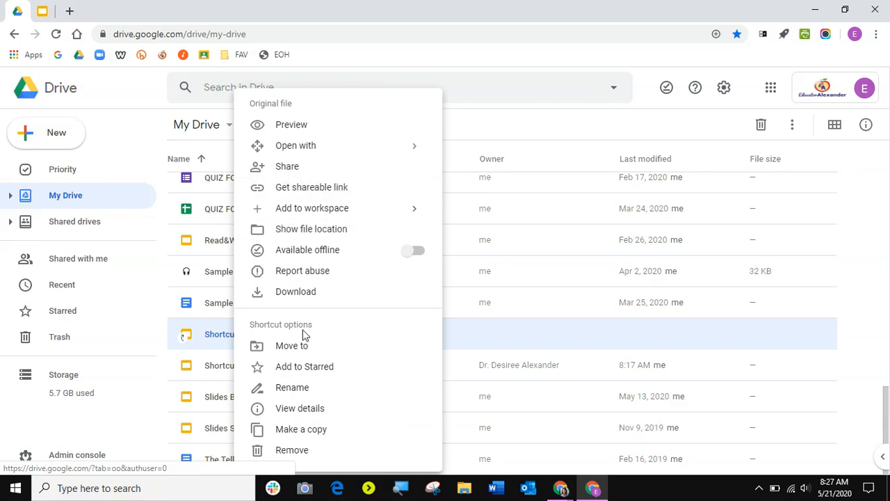
{"action": "left_click", "coordinate": [300, 428]}
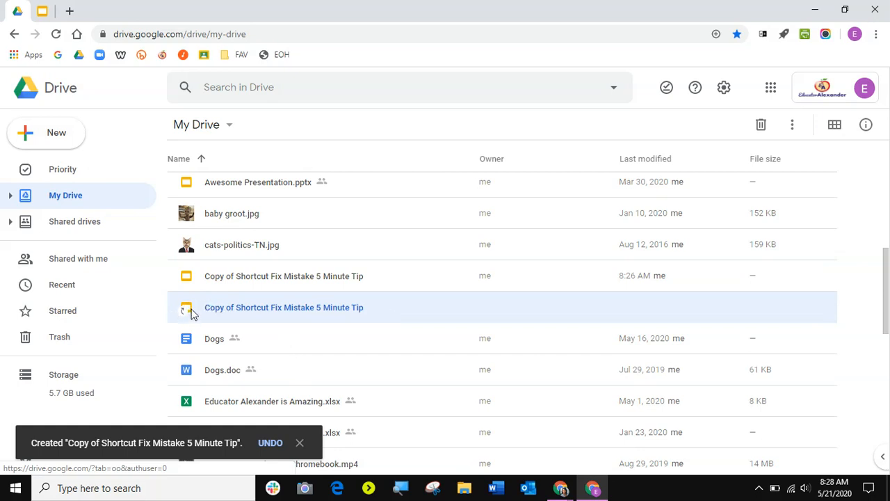
{"action": "mouse_move", "coordinate": [480, 311]}
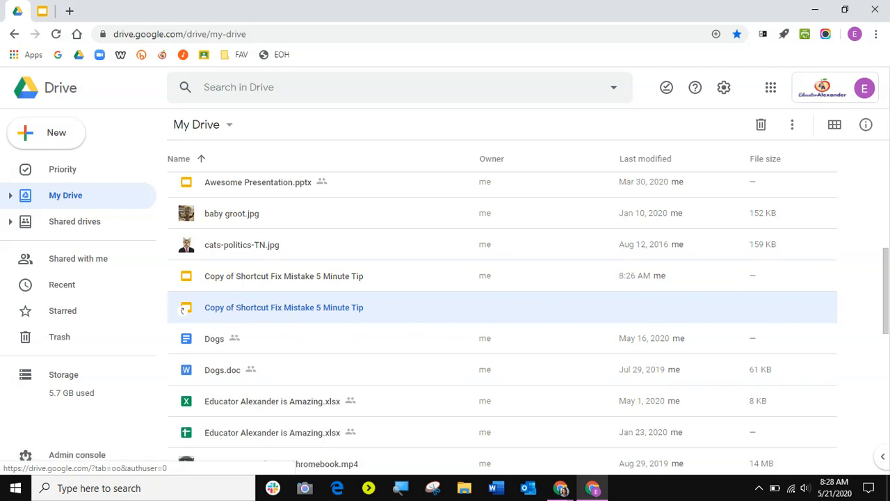
{"action": "mouse_move", "coordinate": [78, 258]}
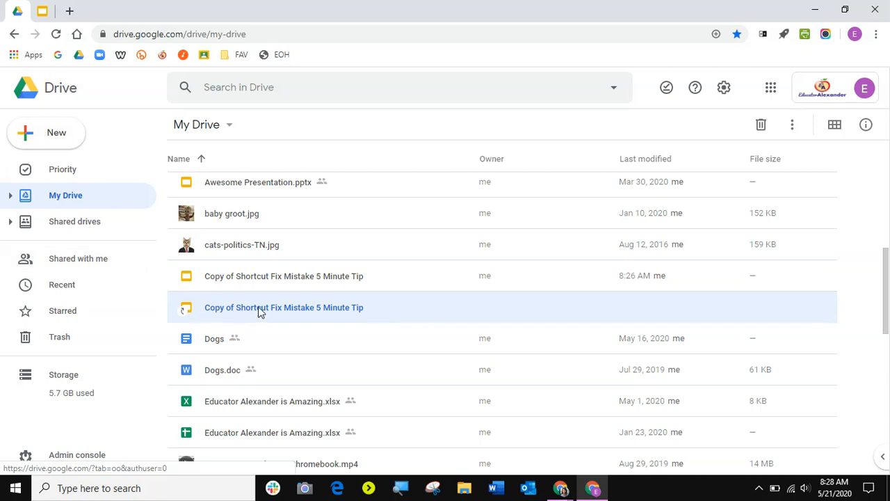
{"action": "mouse_move", "coordinate": [223, 298]}
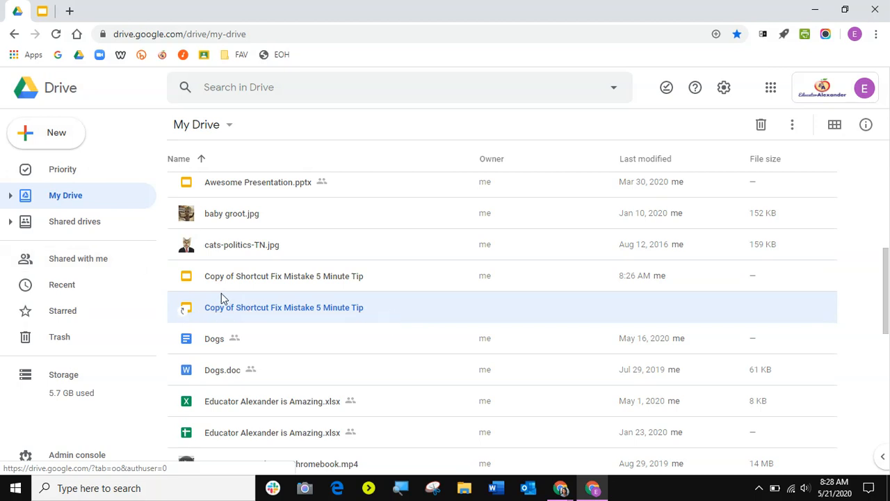
{"action": "mouse_move", "coordinate": [191, 312]}
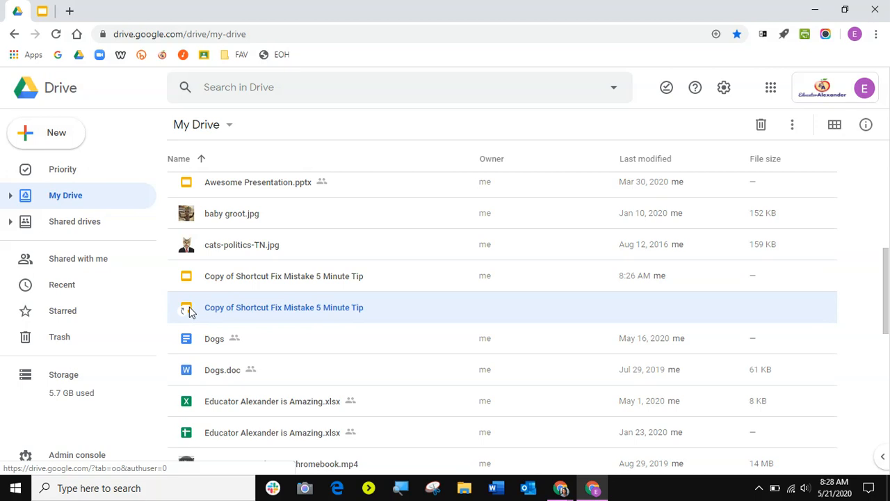
{"action": "mouse_move", "coordinate": [250, 309]}
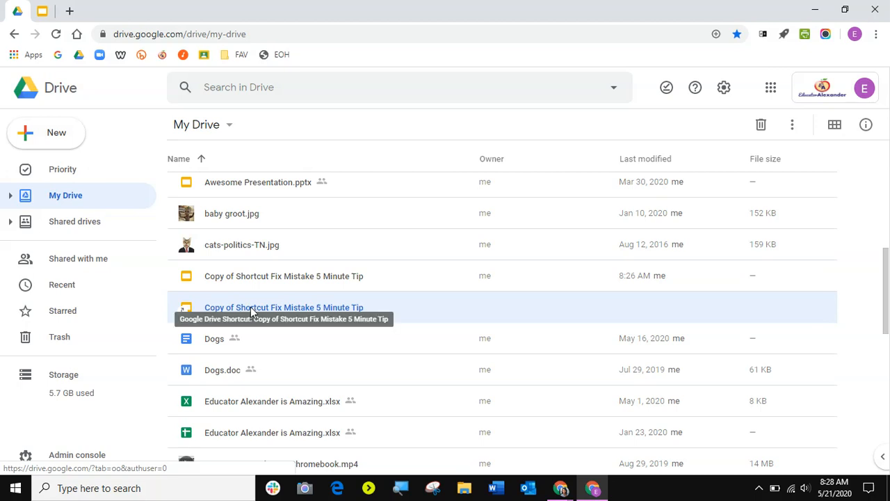
{"action": "mouse_move", "coordinate": [252, 312]}
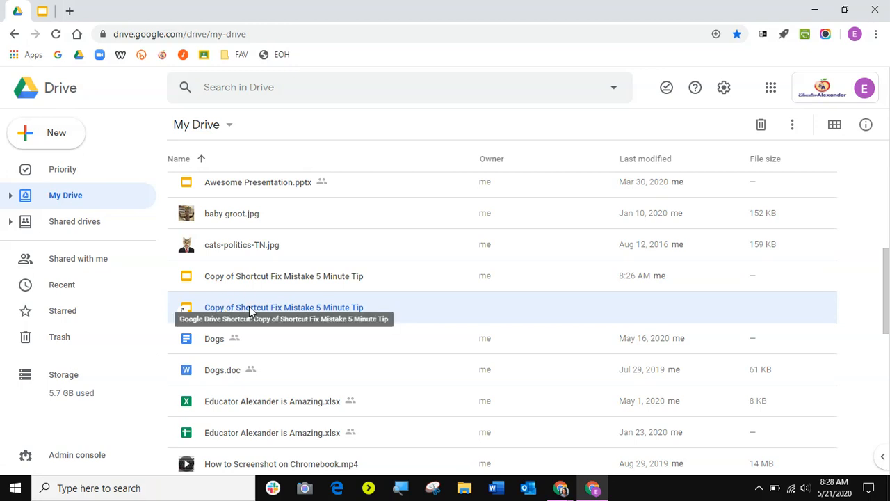
{"action": "mouse_move", "coordinate": [192, 311]}
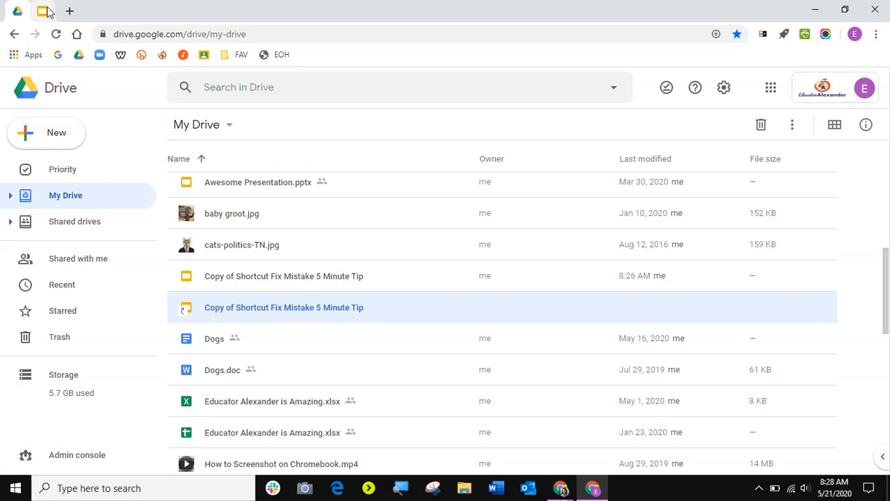
- Switch to the open presentation and bring up its File menu
{"action": "double_click", "coordinate": [284, 306]}
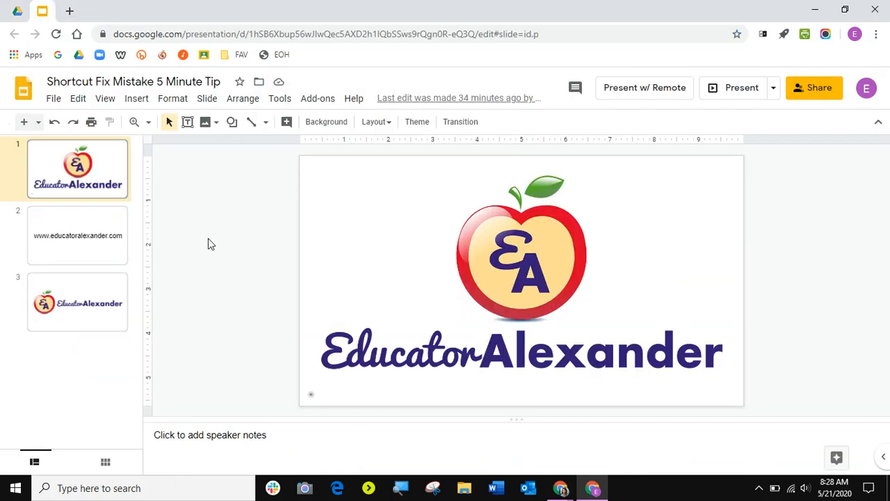
{"action": "left_click", "coordinate": [53, 98]}
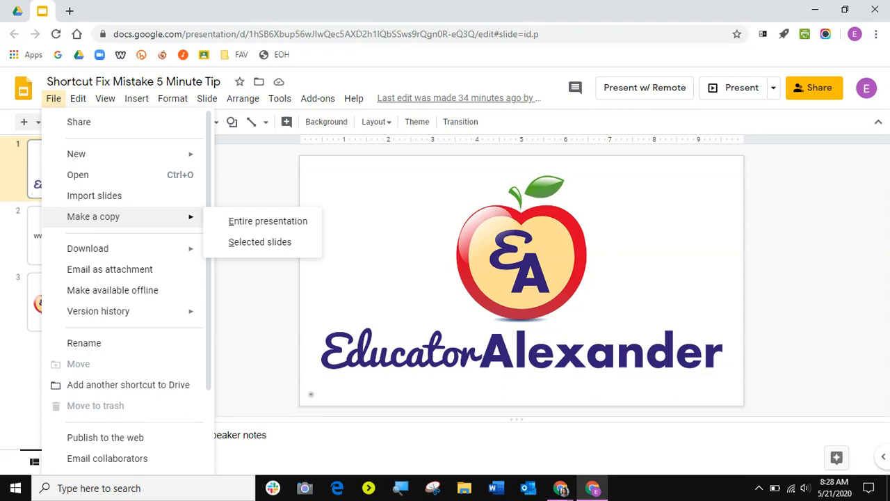
{"action": "left_click", "coordinate": [243, 98]}
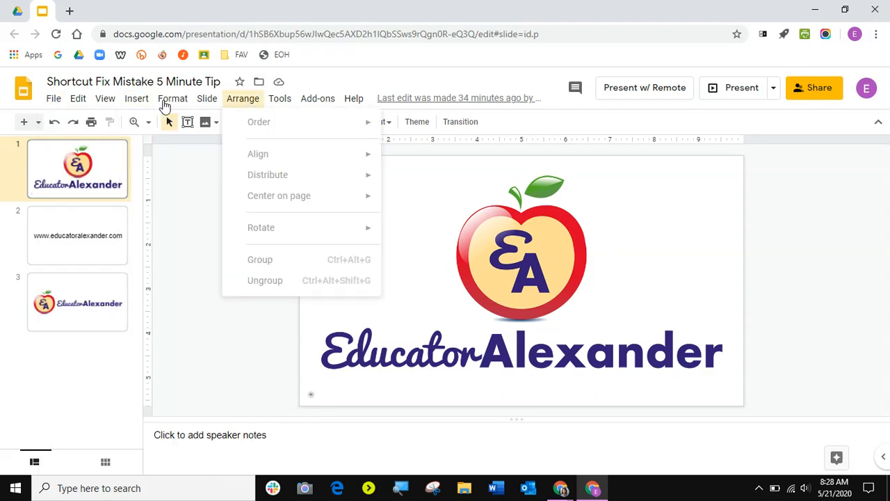
{"action": "left_click", "coordinate": [53, 98]}
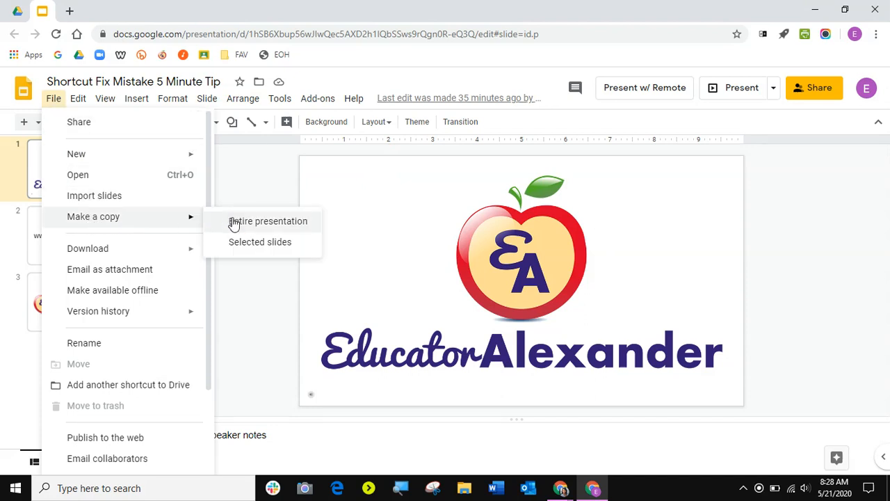
- Copy the entire presentation, prefixing the name with '******'
{"action": "left_click", "coordinate": [268, 221]}
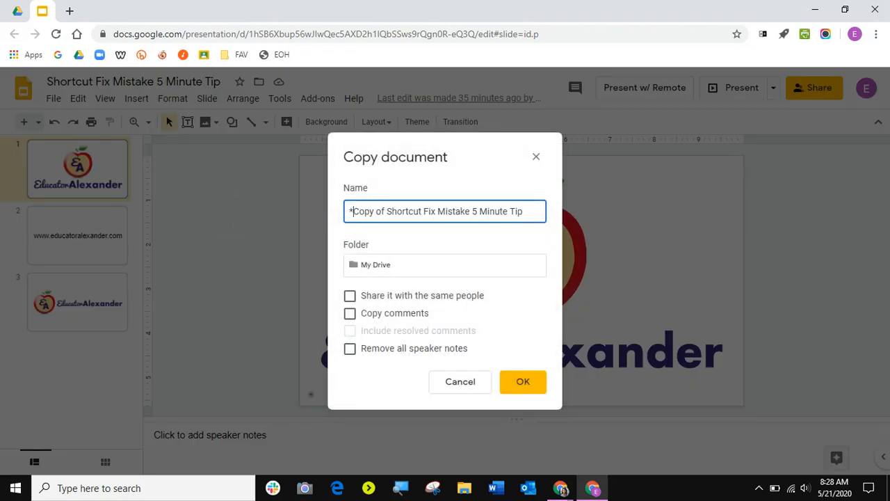
{"action": "type", "text": "******"}
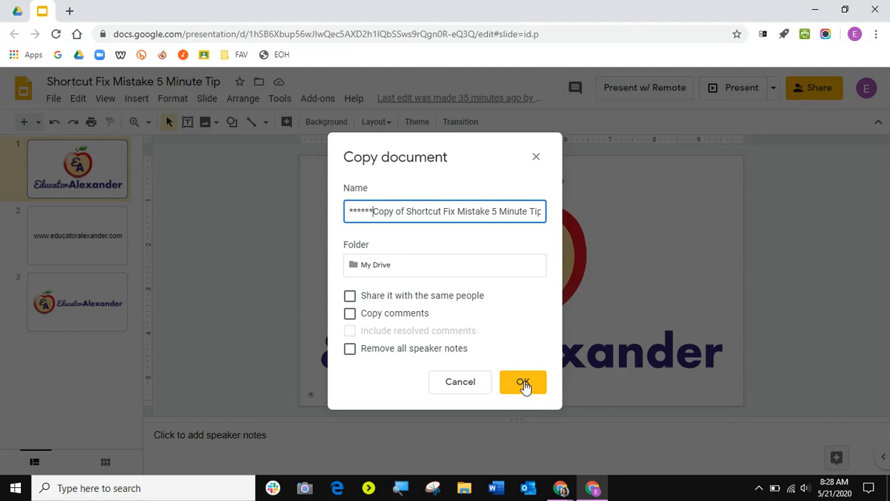
{"action": "left_click", "coordinate": [523, 382]}
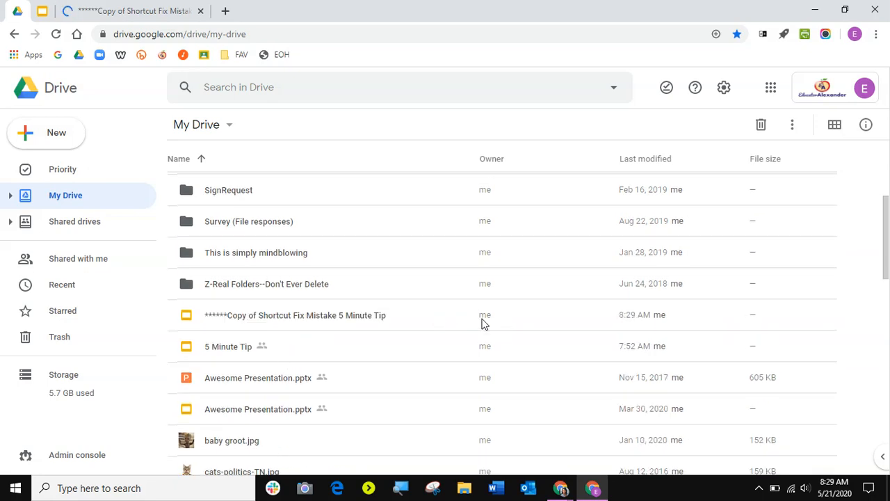
{"action": "mouse_move", "coordinate": [318, 325]}
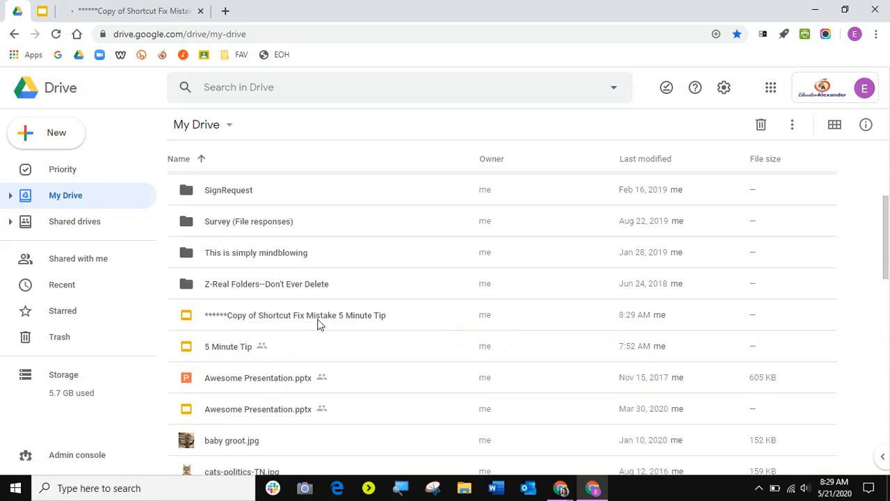
{"action": "mouse_move", "coordinate": [356, 315]}
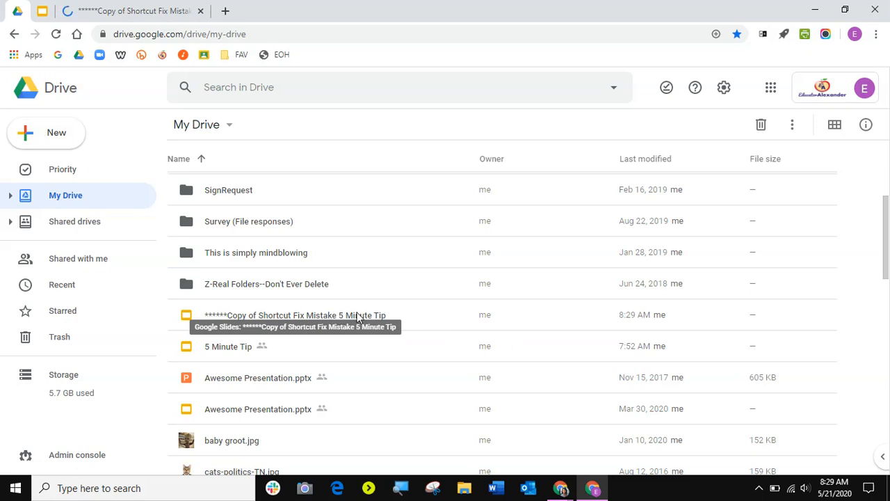
{"action": "mouse_move", "coordinate": [459, 328]}
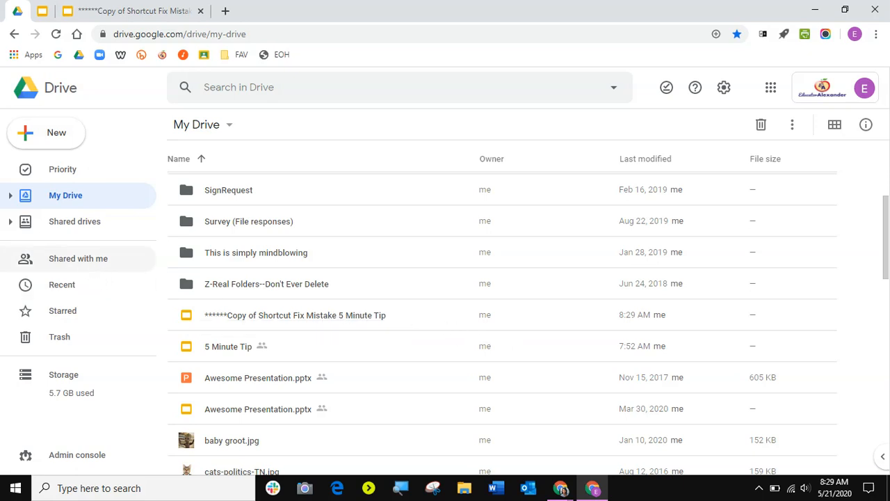
- Collapse My Drive and reopen 'Shortcut Fix Mistake 5 Minute Tip' from Shared with me
{"action": "left_click", "coordinate": [78, 258]}
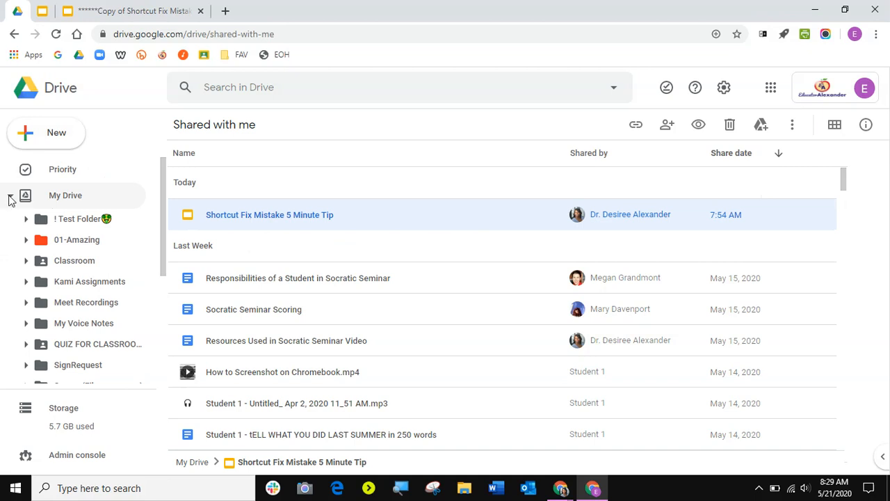
{"action": "left_click", "coordinate": [10, 195]}
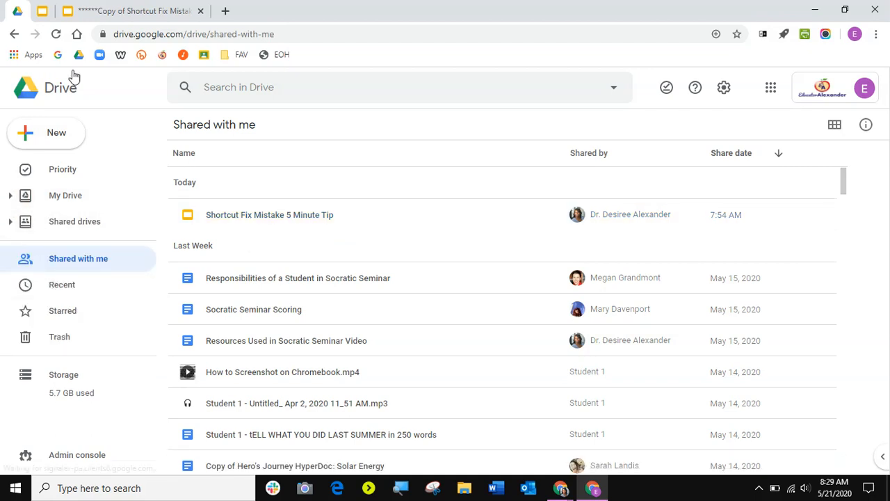
{"action": "double_click", "coordinate": [269, 214]}
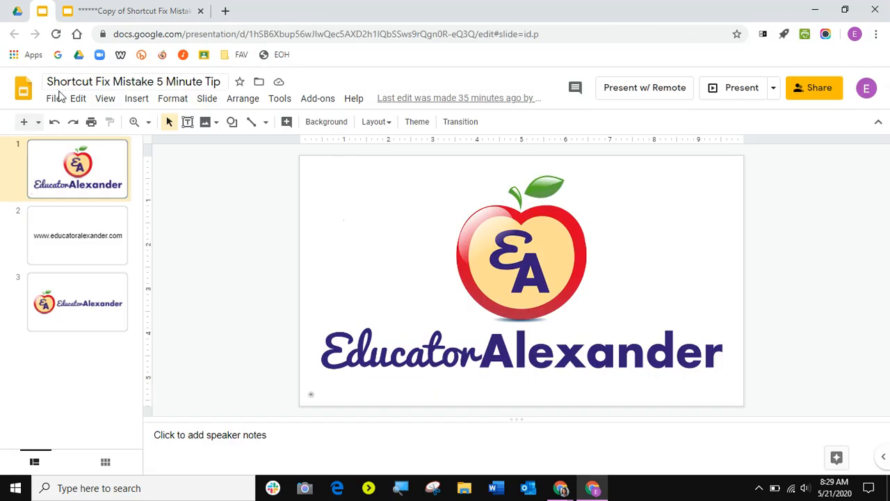
{"action": "left_click", "coordinate": [54, 98]}
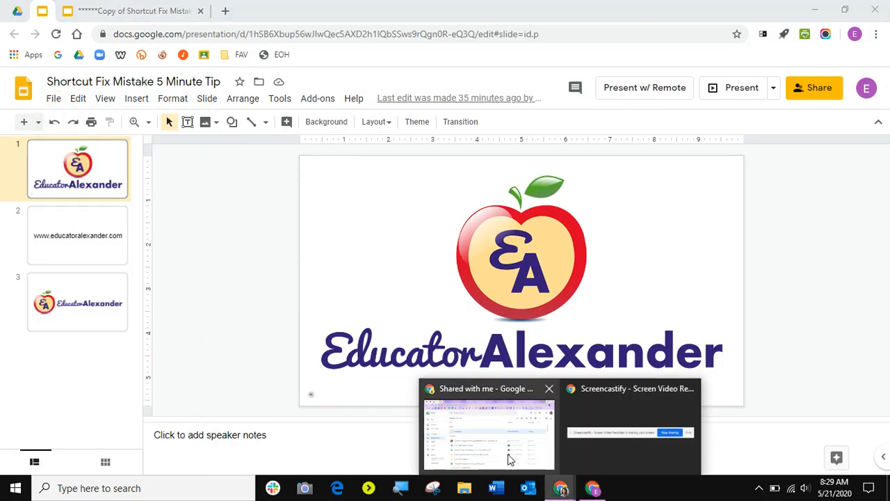
- In the other account's window, view and select the '5 Minute Tip' shortcut in My Drive
{"action": "left_click", "coordinate": [487, 431]}
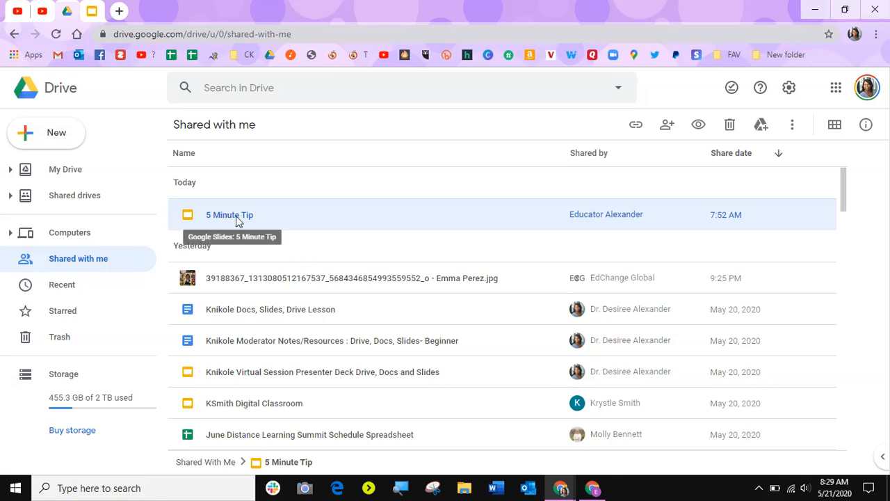
{"action": "mouse_move", "coordinate": [582, 216]}
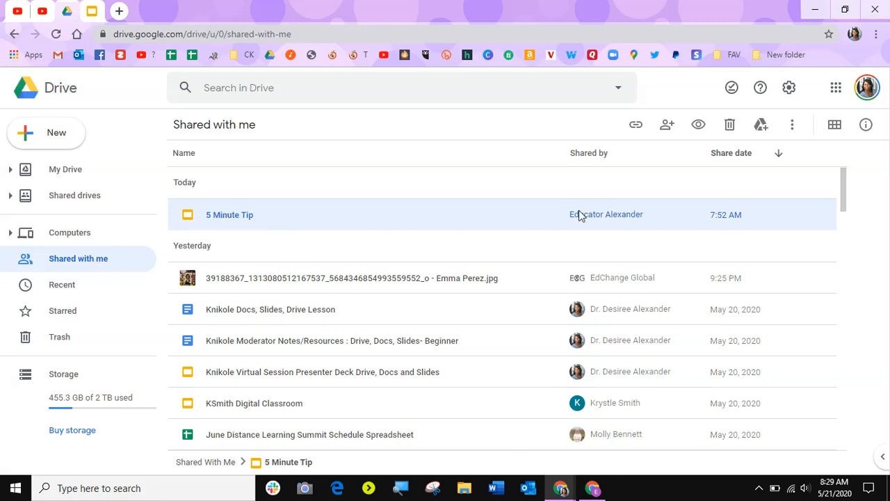
{"action": "mouse_move", "coordinate": [229, 215]}
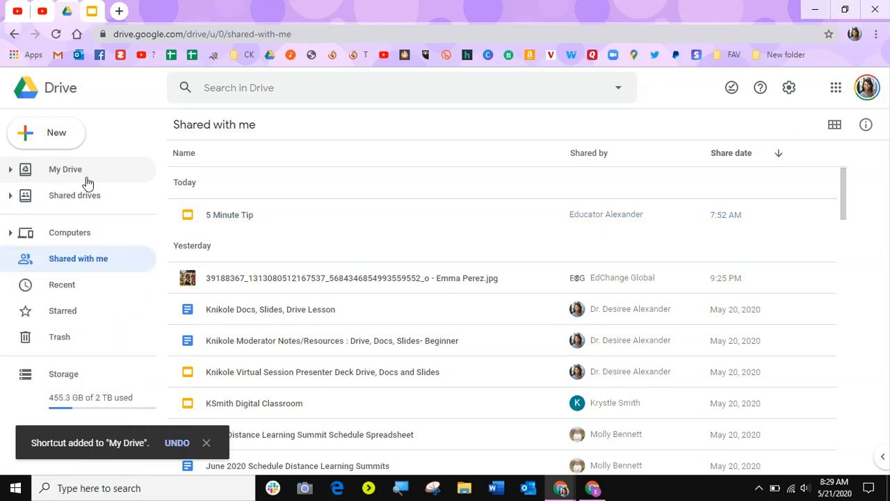
{"action": "left_click", "coordinate": [66, 169]}
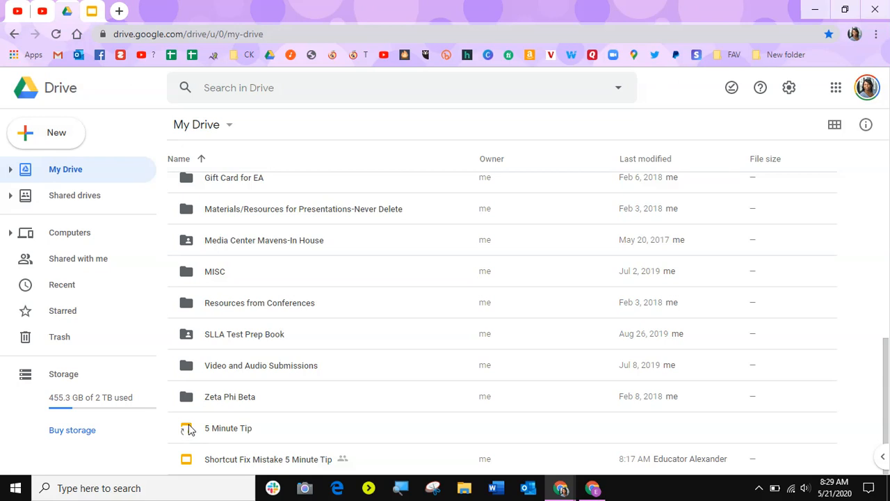
{"action": "mouse_move", "coordinate": [187, 425]}
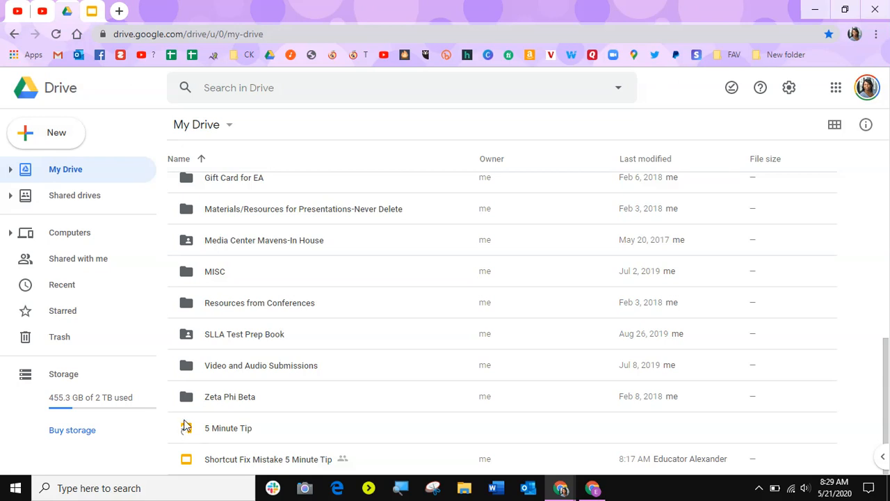
{"action": "mouse_move", "coordinate": [190, 440]}
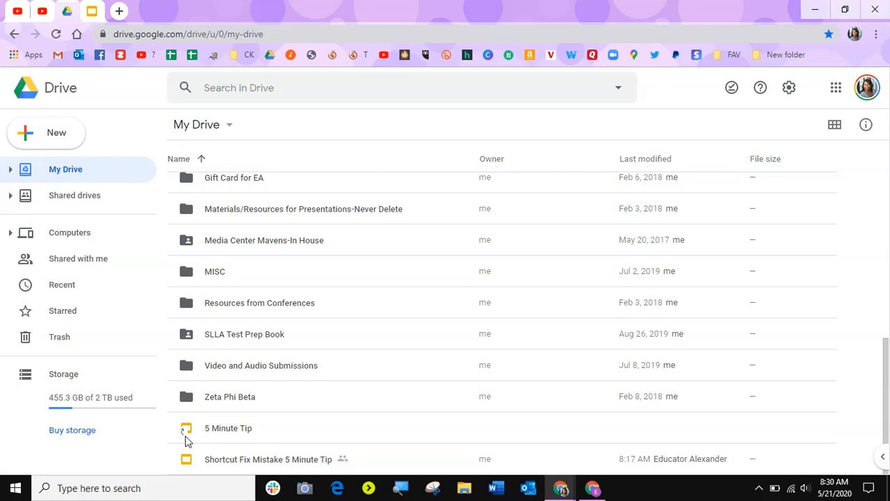
{"action": "mouse_move", "coordinate": [205, 431]}
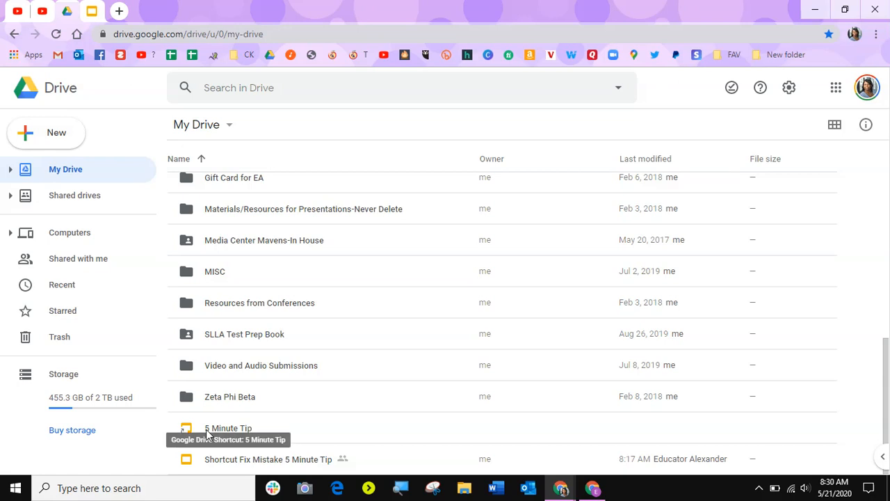
{"action": "left_click", "coordinate": [229, 427]}
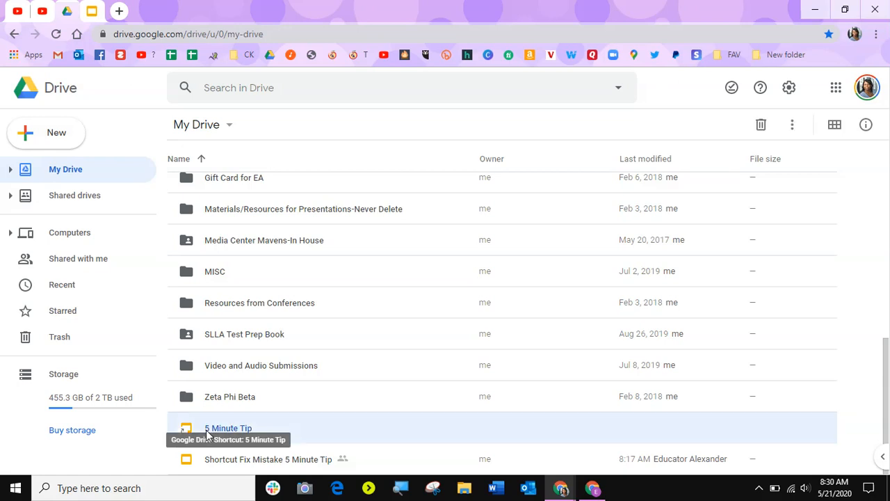
- Open '5 Minute Tip' from its shortcut and bring up the File menu's copy options
{"action": "double_click", "coordinate": [228, 428]}
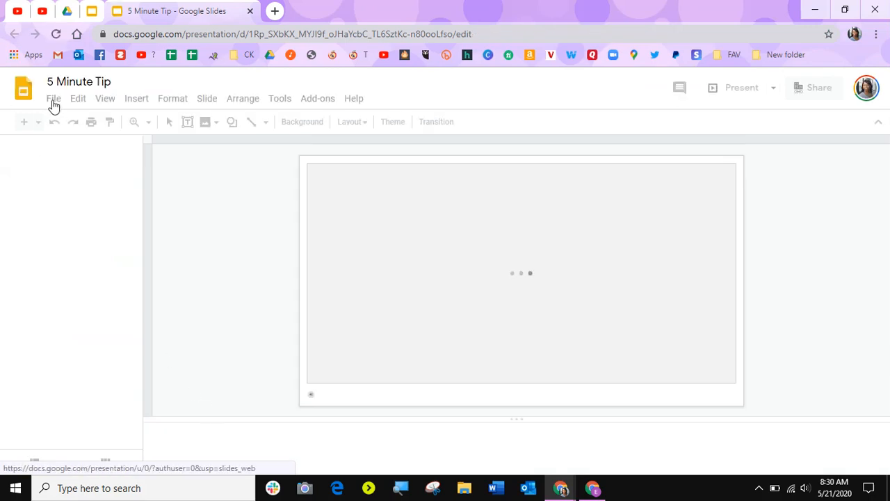
{"action": "left_click", "coordinate": [53, 98]}
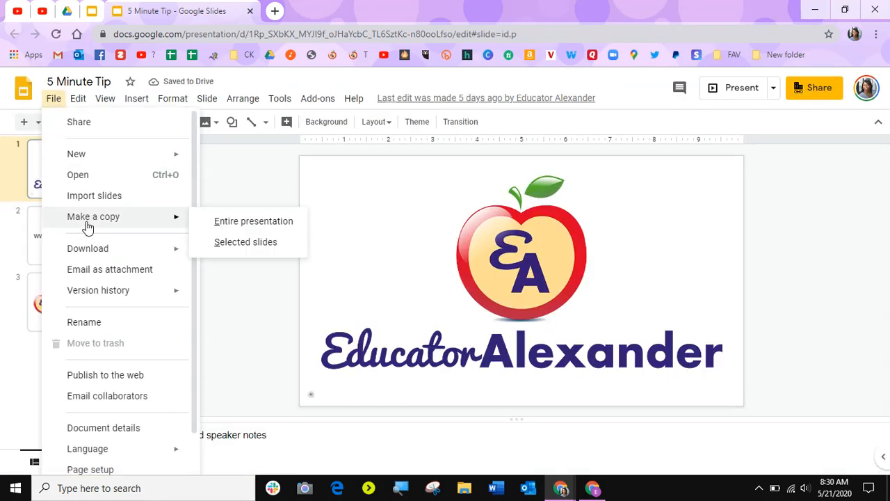
{"action": "mouse_move", "coordinate": [253, 221]}
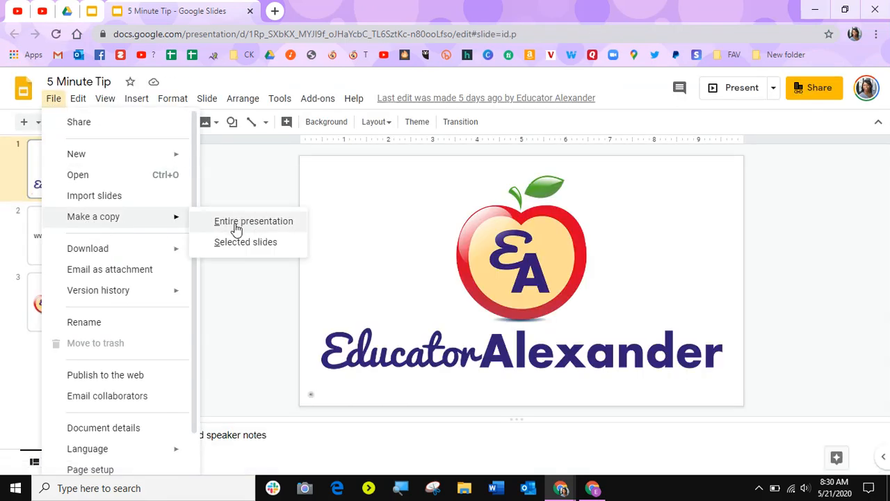